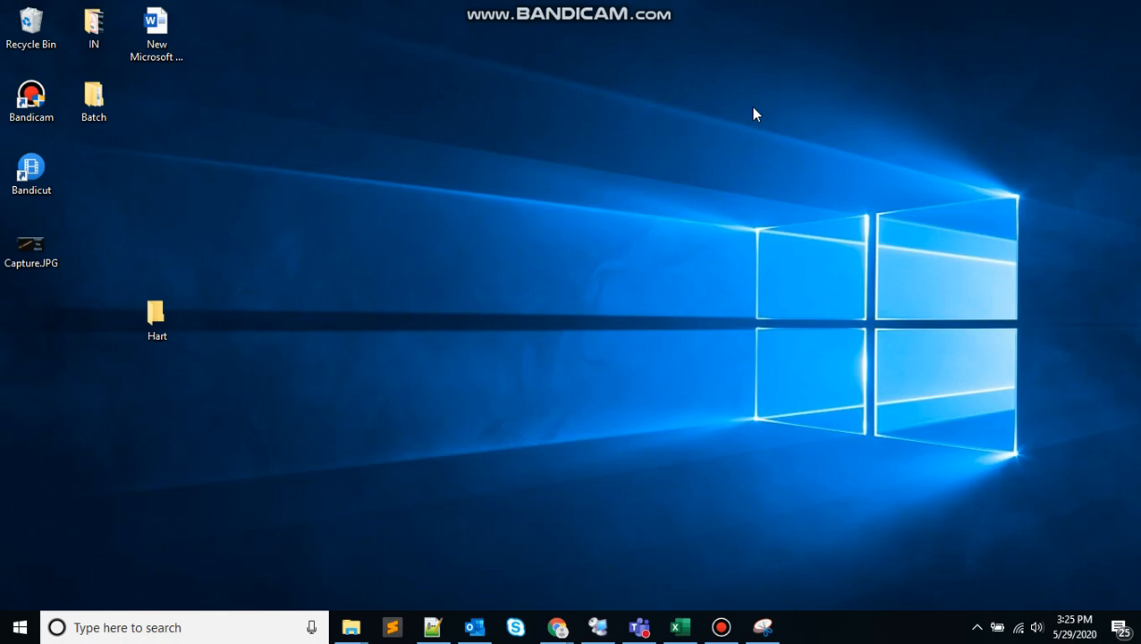
{"action": "mouse_move", "coordinate": [614, 236]}
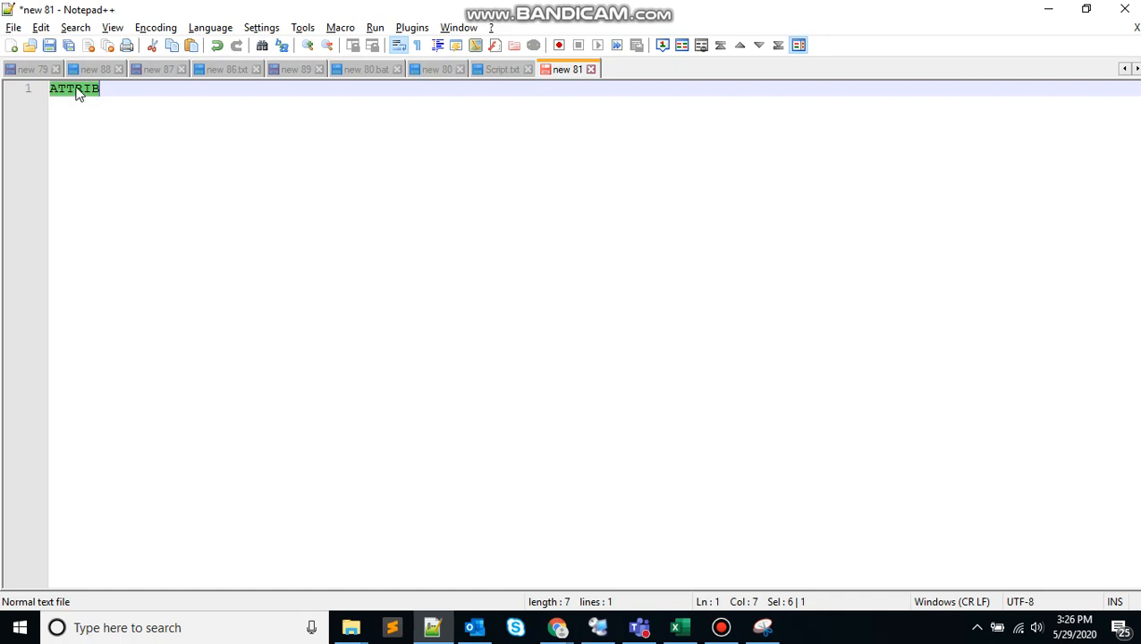
Complete the first line as the syntax 'ATTRIB [ATTRIBUTE] [FILENAME]' in new 81
{"action": "left_click", "coordinate": [175, 93]}
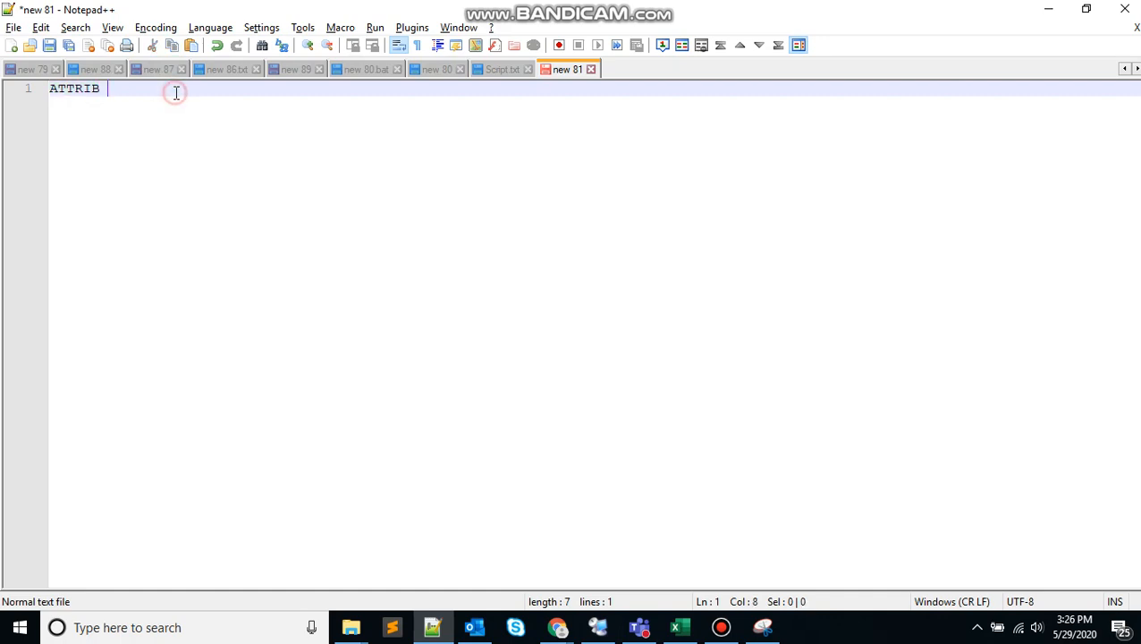
{"action": "type", "text": "["}
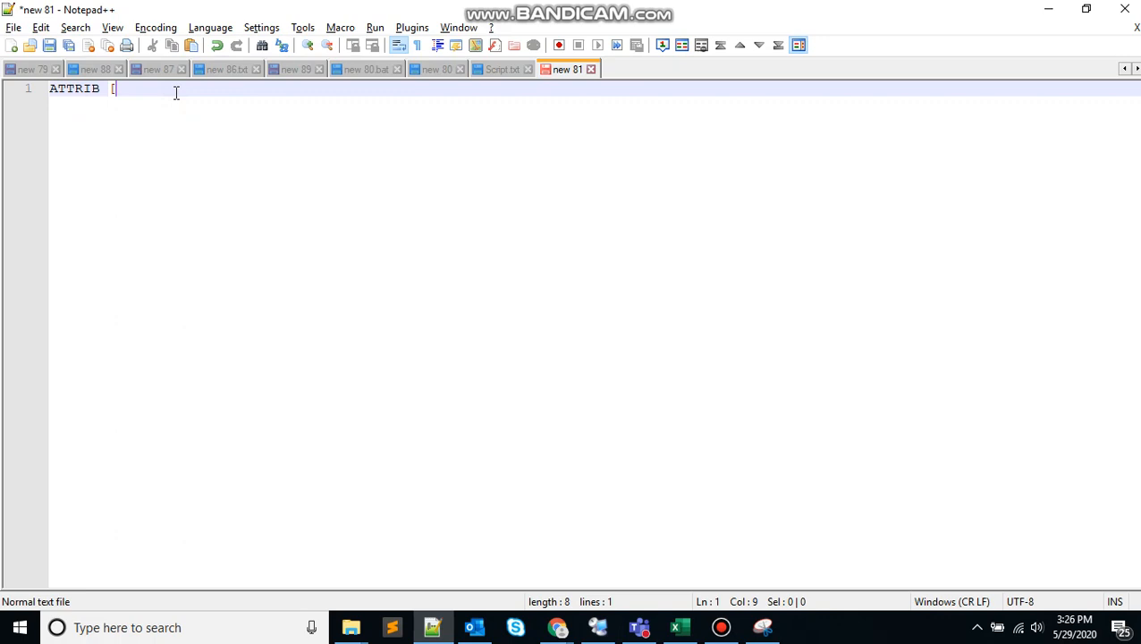
{"action": "type", "text": "[ATTRIB"}
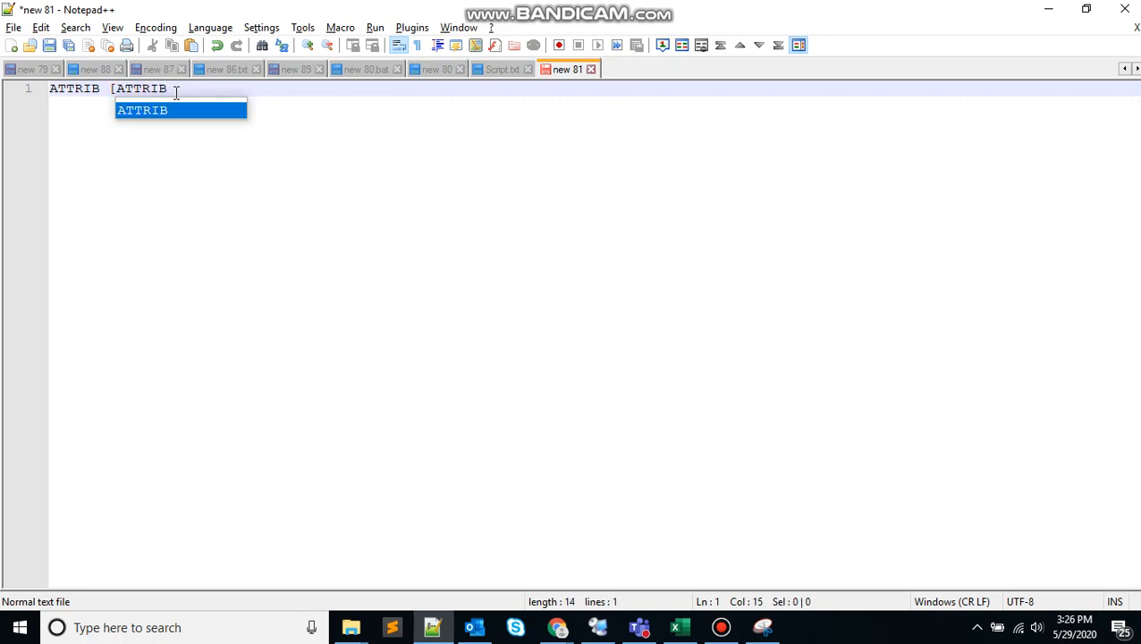
{"action": "type", "text": "UTE]"}
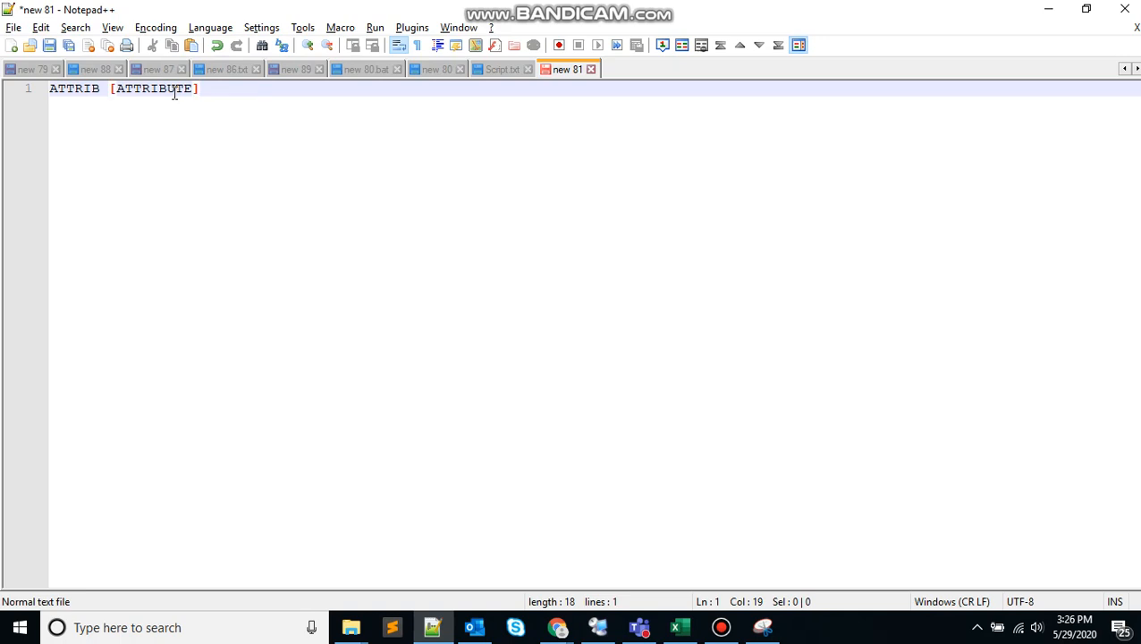
{"action": "type", "text": "[FILENAME"}
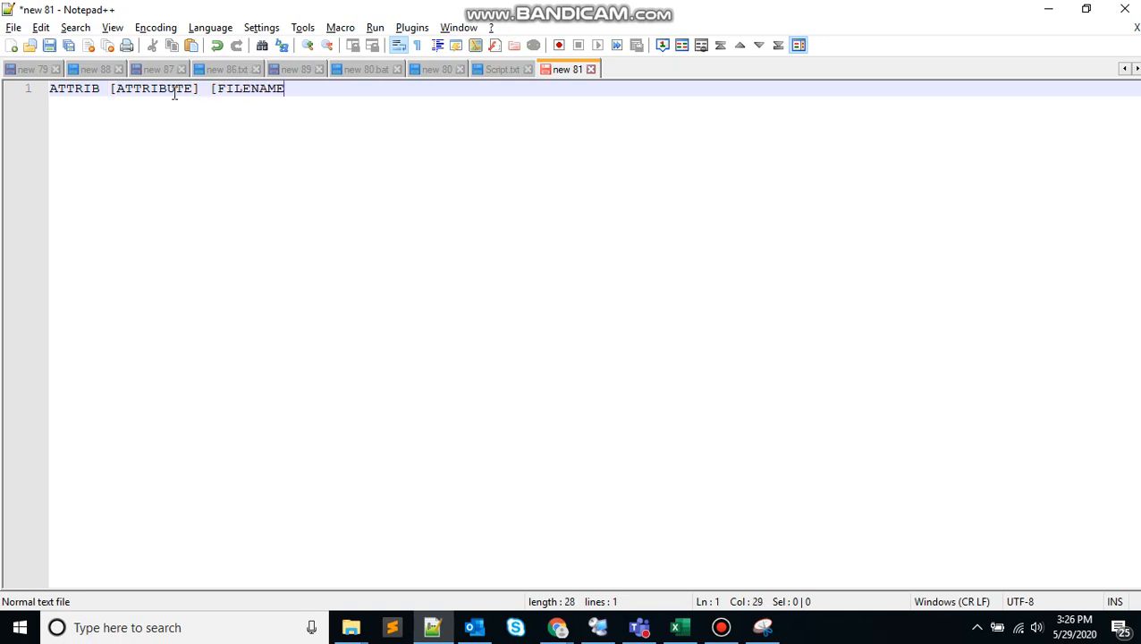
{"action": "right_click", "coordinate": [173, 93]}
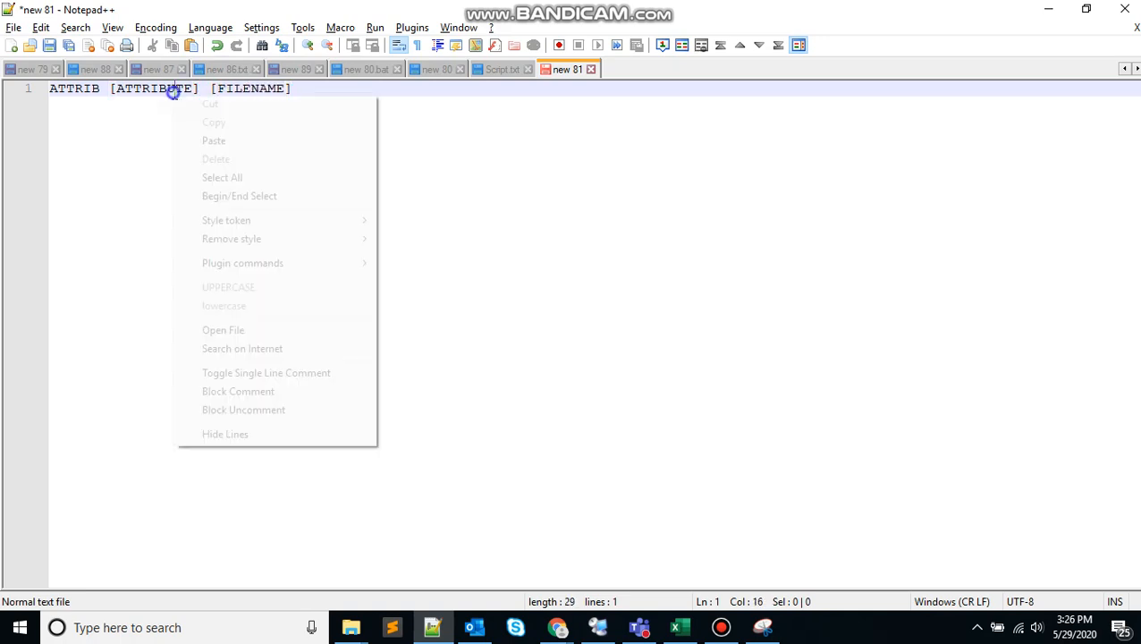
{"action": "double_click", "coordinate": [152, 89]}
{"action": "type", "text": "@echo off"}
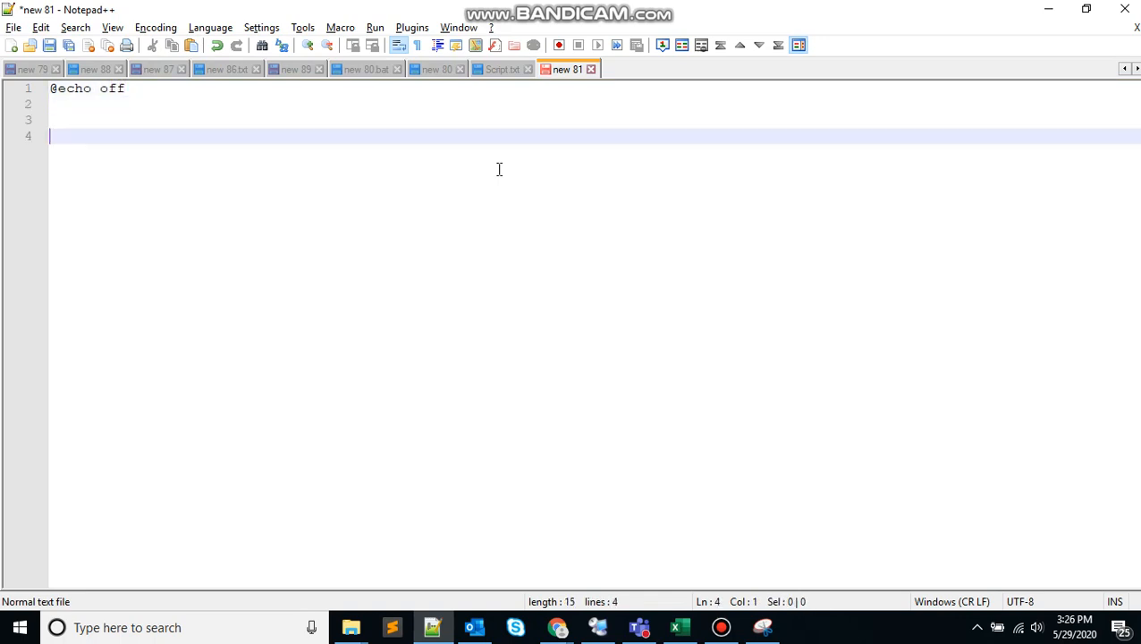
Add pause, save the script as new 81.bat on the Desktop, and minimize Notepad++
{"action": "type", "text": "pause"}
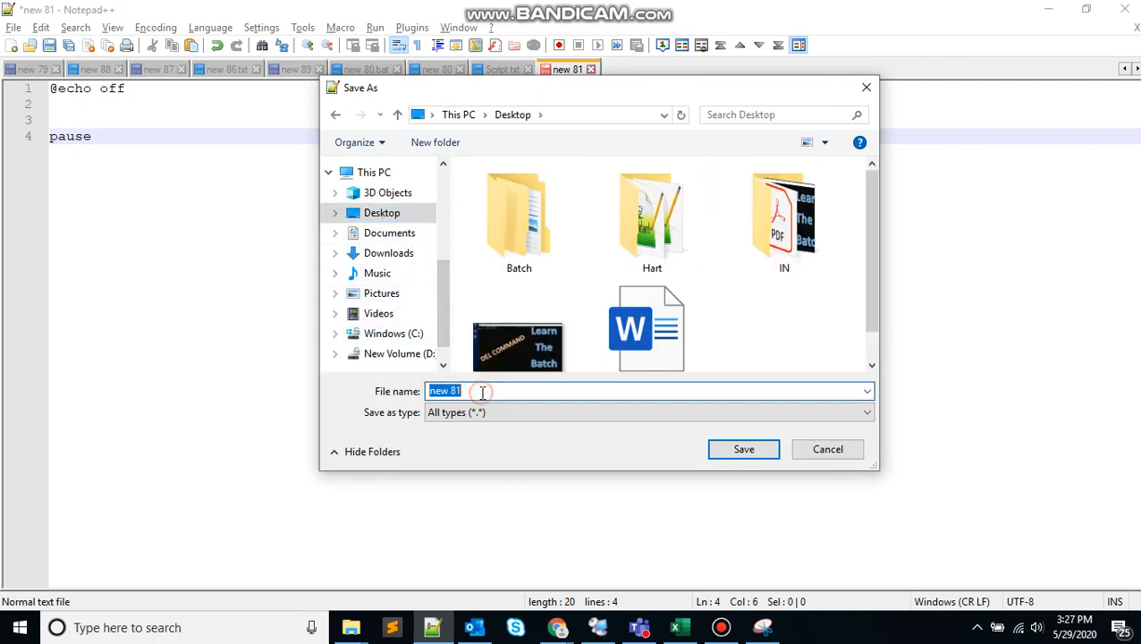
{"action": "type", "text": ".bat"}
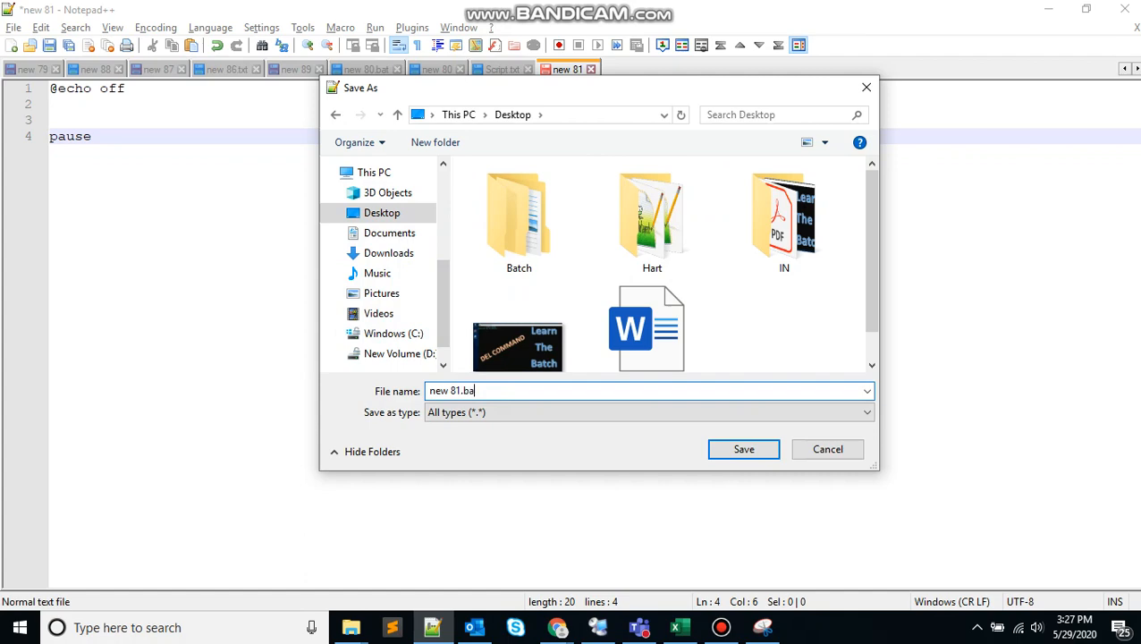
{"action": "left_click", "coordinate": [740, 447]}
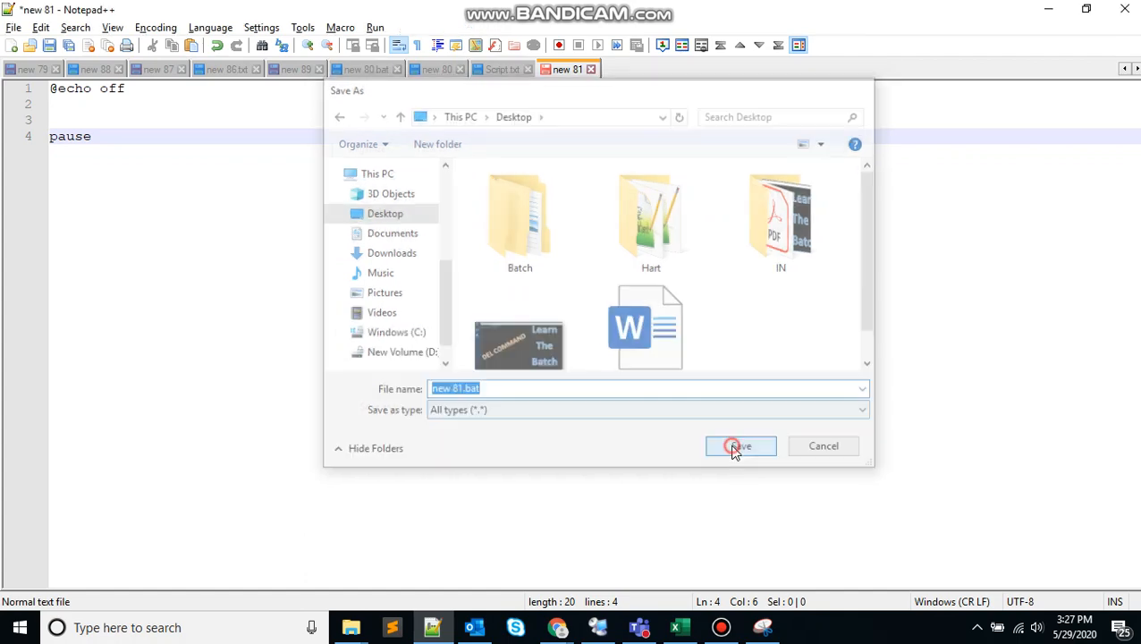
{"action": "left_click", "coordinate": [740, 445]}
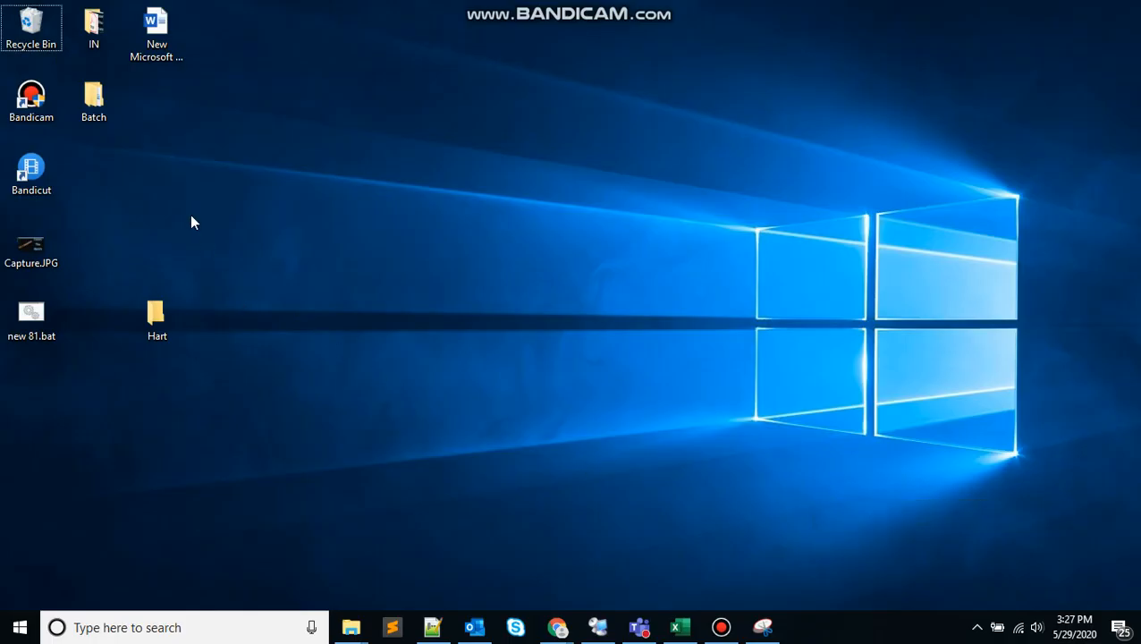
Open Script.txt from the Hart folder in Notepad++ and bring up its tab's options
{"action": "double_click", "coordinate": [157, 318]}
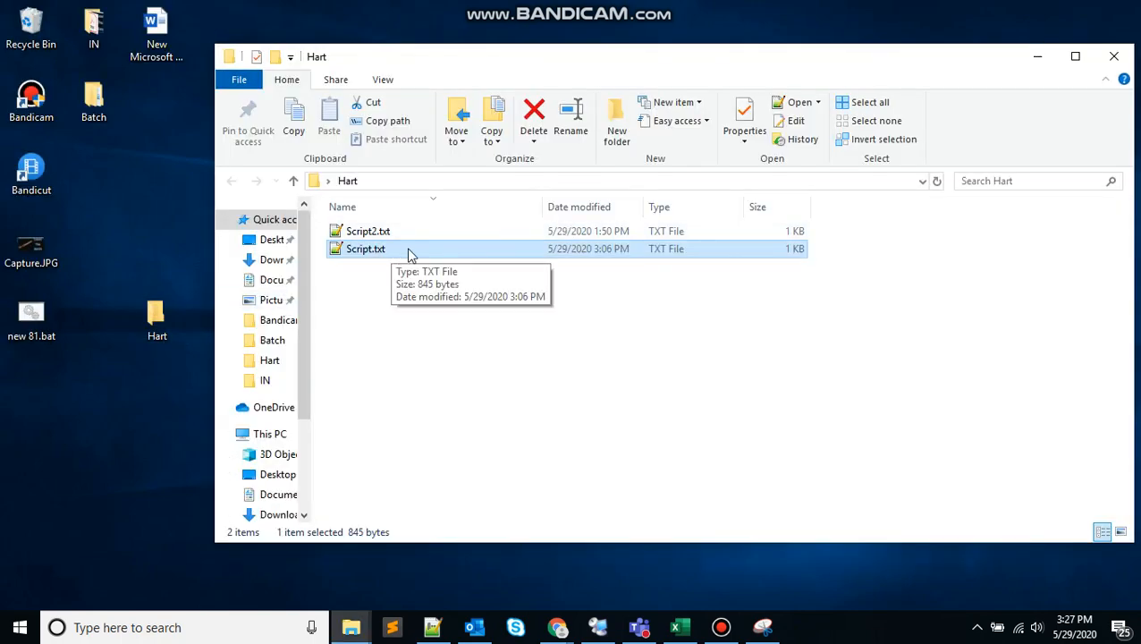
{"action": "right_click", "coordinate": [365, 249]}
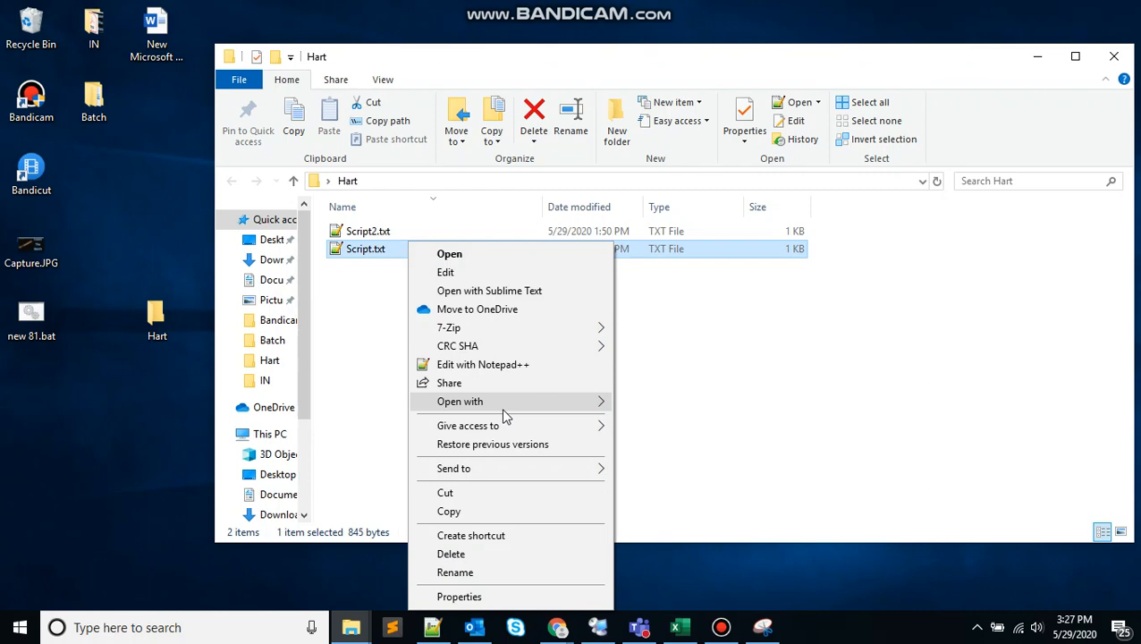
{"action": "left_click", "coordinate": [483, 364]}
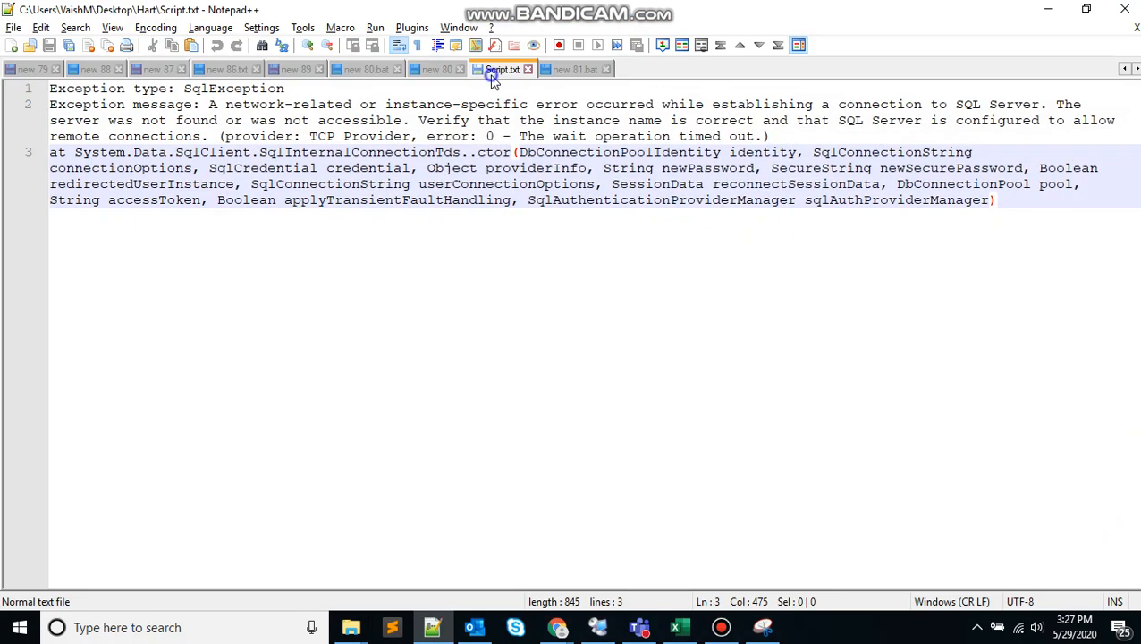
{"action": "right_click", "coordinate": [502, 69]}
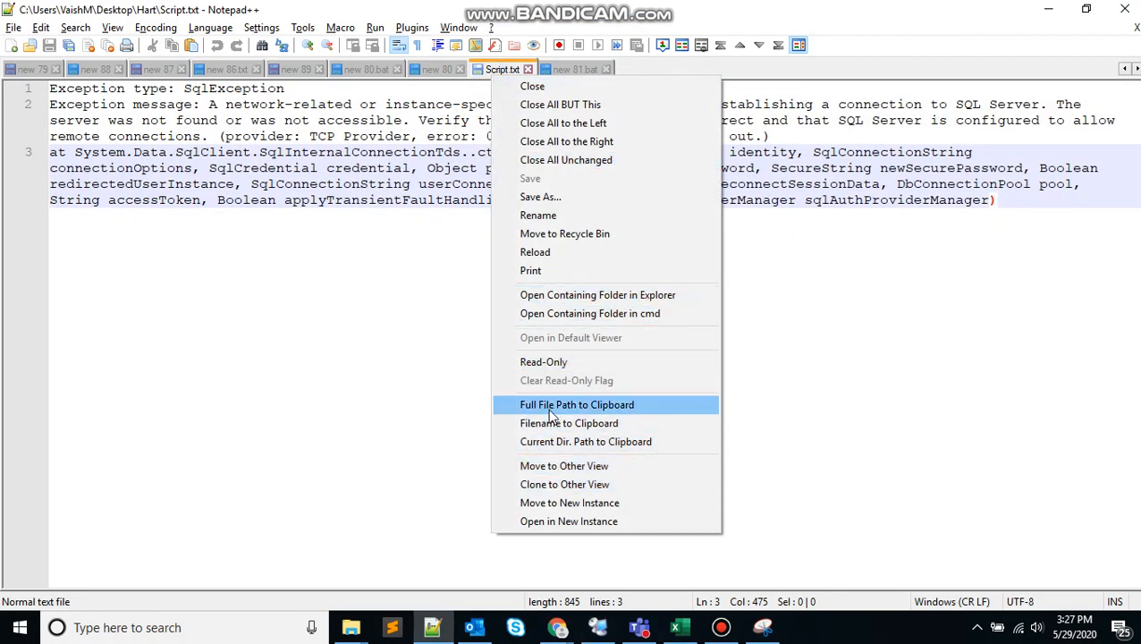
{"action": "left_click", "coordinate": [575, 69]}
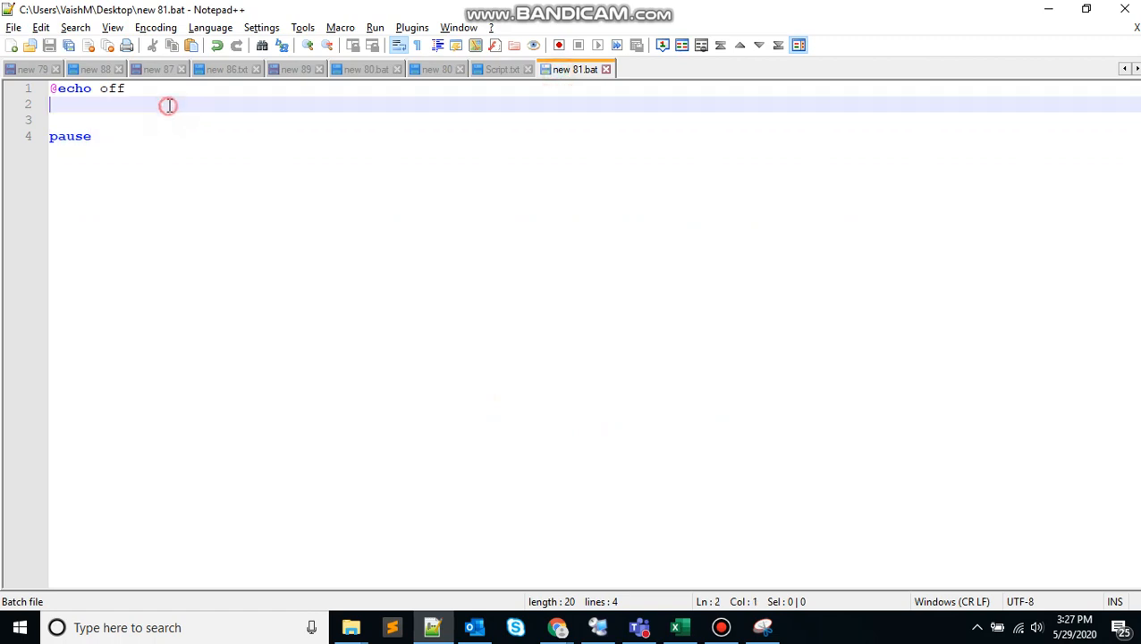
{"action": "key", "text": "enter"}
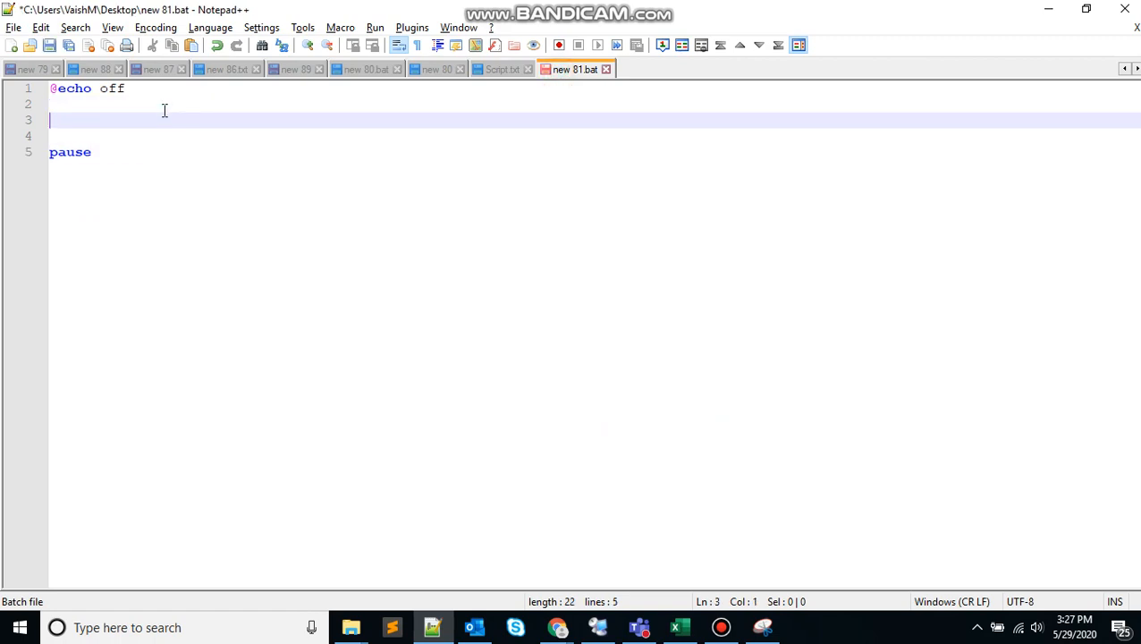
{"action": "type", "text": "ATTR"}
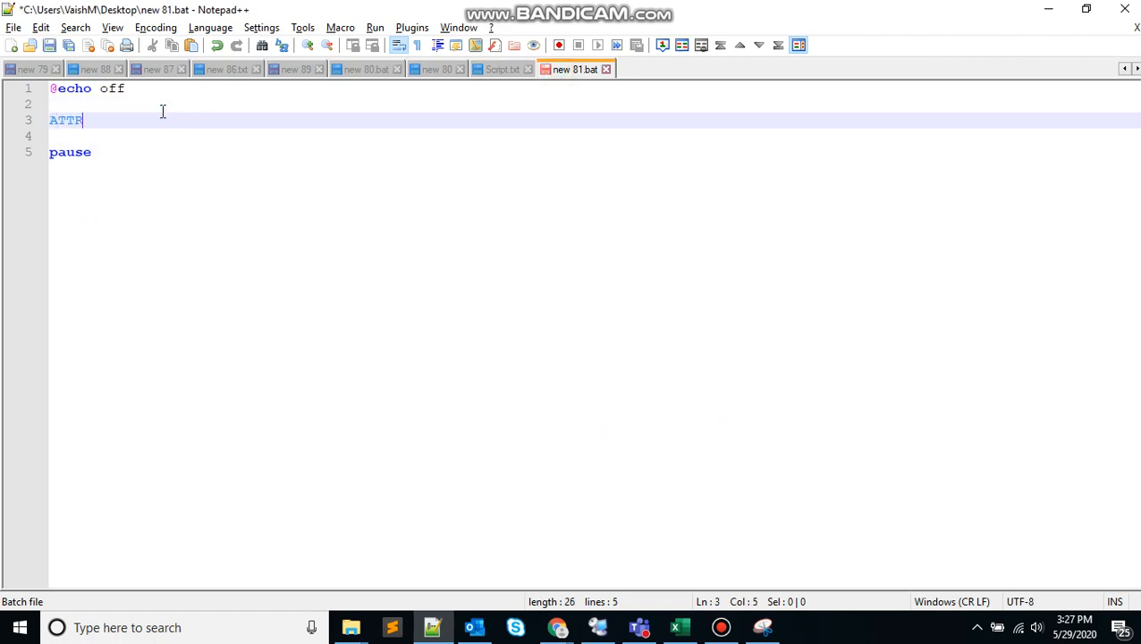
{"action": "type", "text": "IB C:\\Users\\VaishM\\Desktop\\Hart\\Script.txt"}
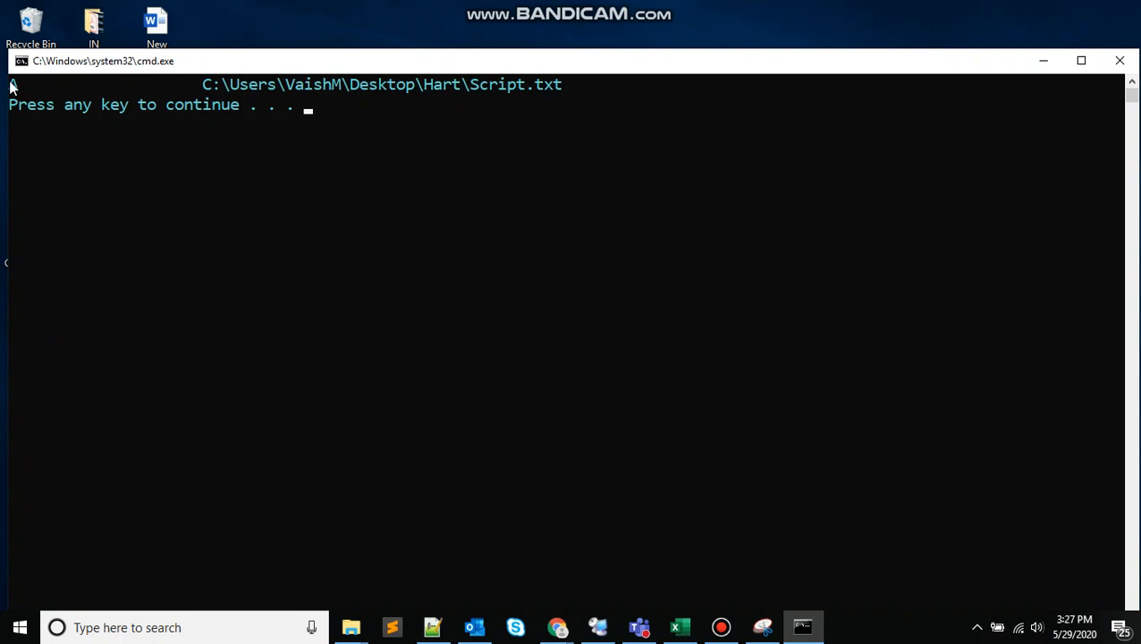
{"action": "mouse_move", "coordinate": [604, 99]}
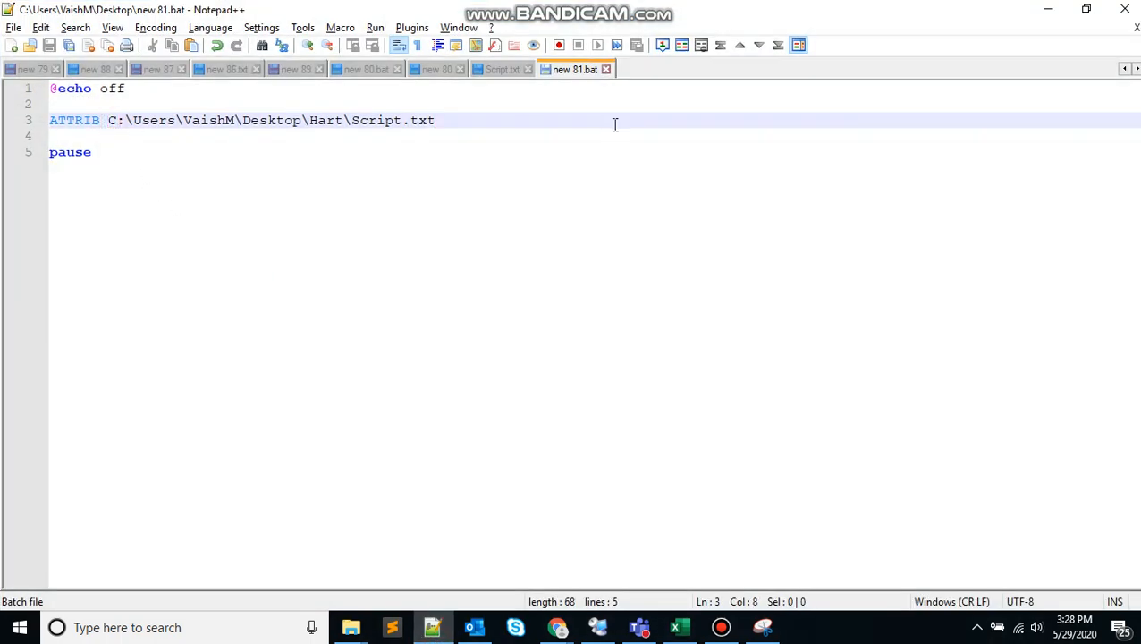
Insert +r before the Script.txt path on the ATTRIB line and save
{"action": "type", "text": "+"}
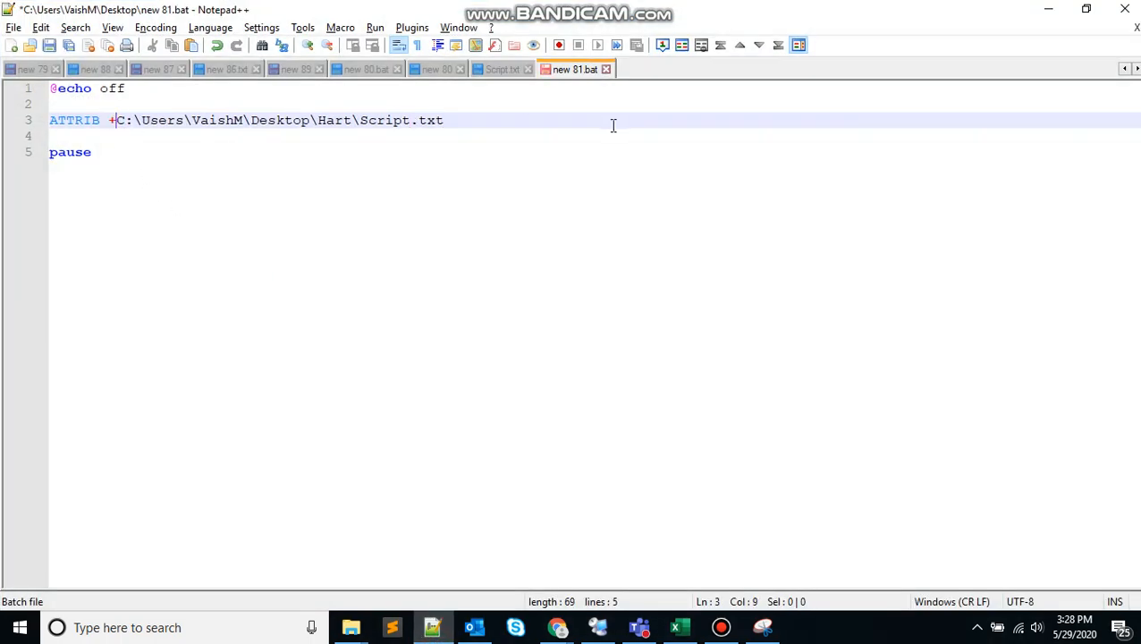
{"action": "type", "text": "r"}
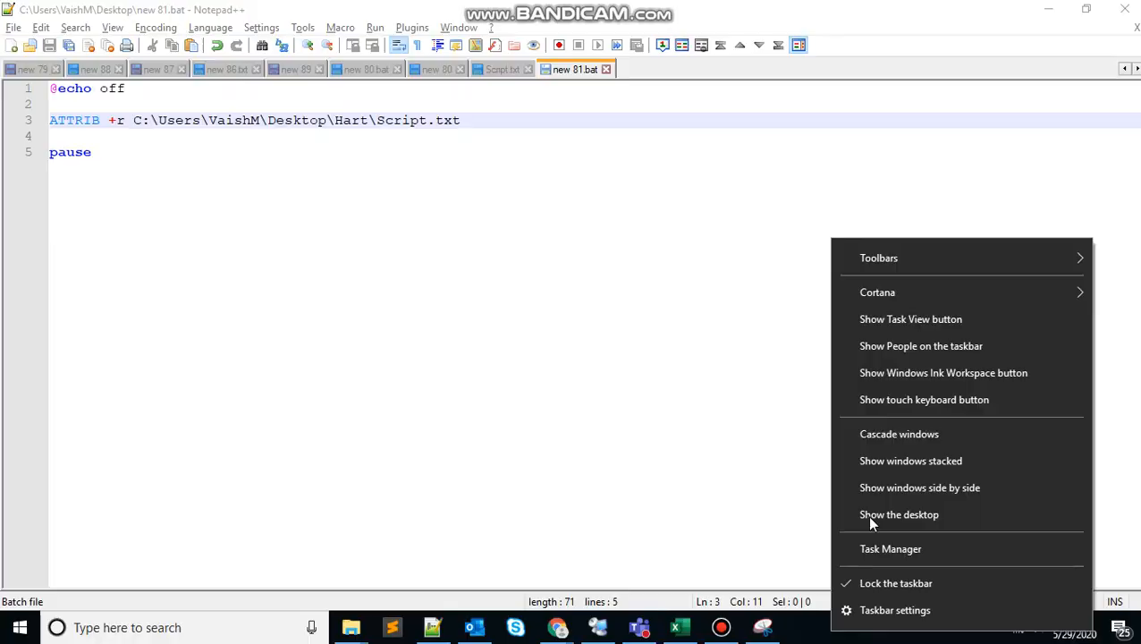
{"action": "left_click", "coordinate": [427, 159]}
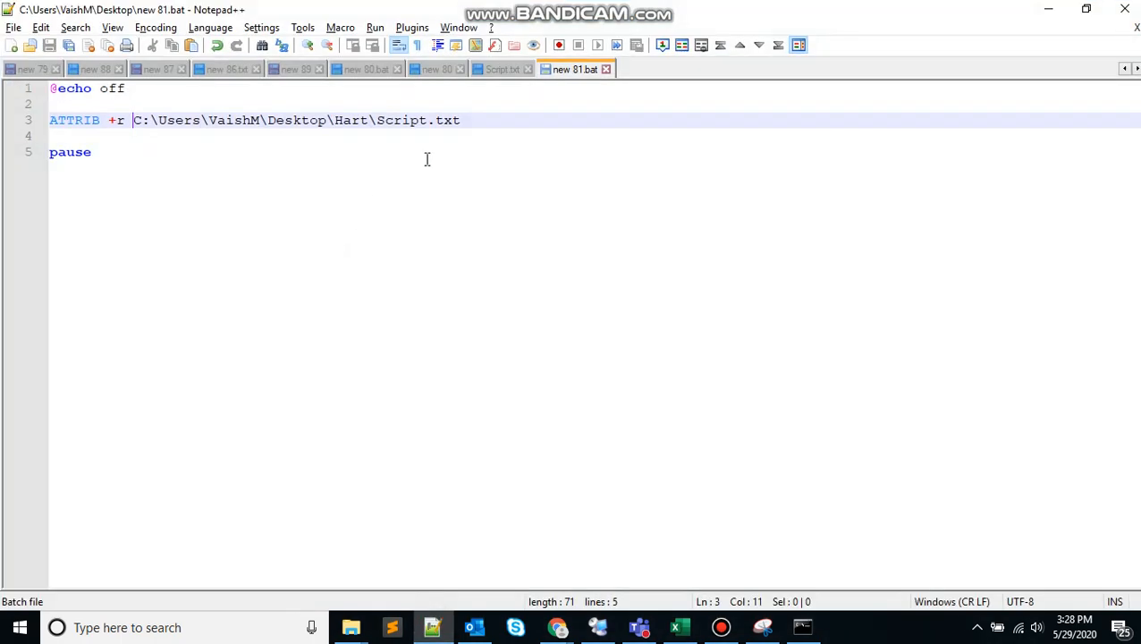
Add 'ATTRIB C:\Users\VaishM\Desktop\Hart\Script.txt' on a new line below the +r command
{"action": "key", "text": "Enter"}
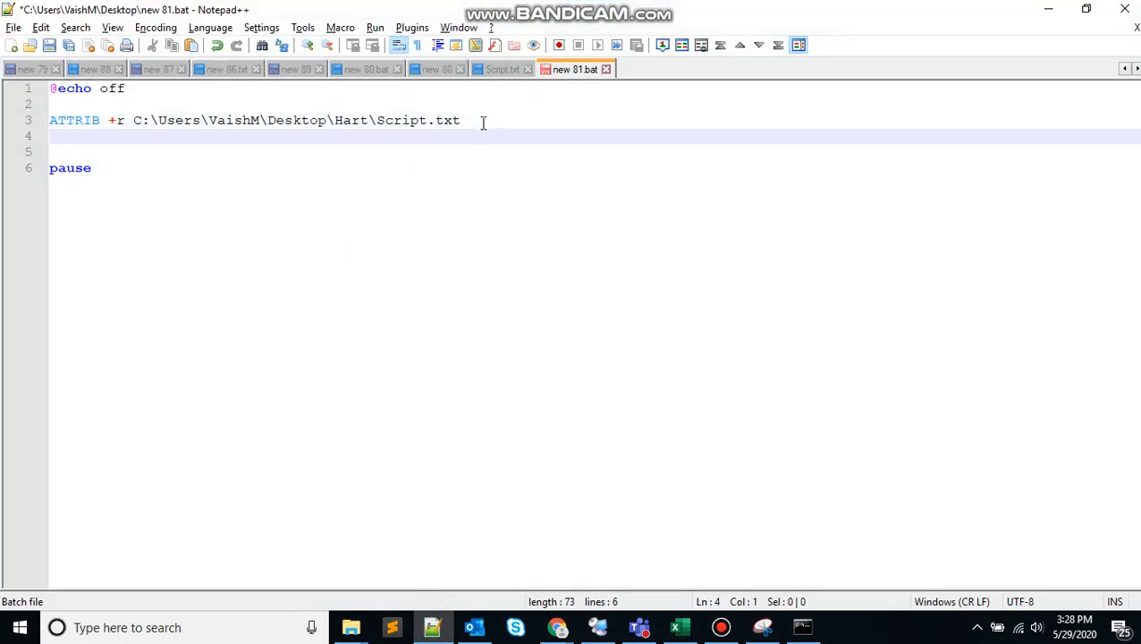
{"action": "type", "text": "ATT"}
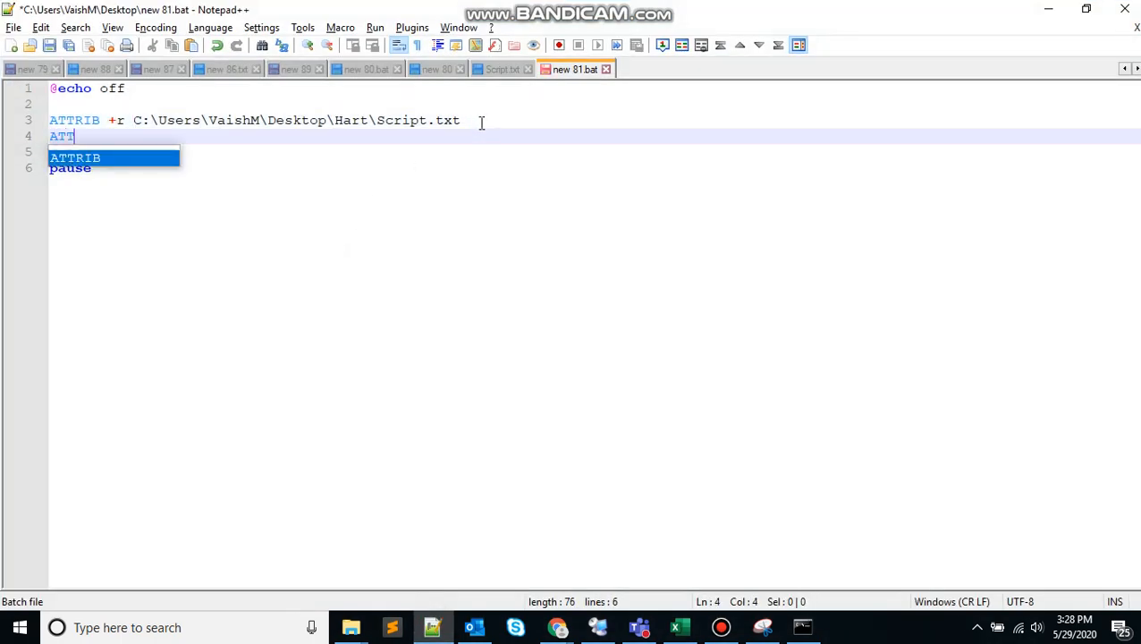
{"action": "type", "text": "RIB"}
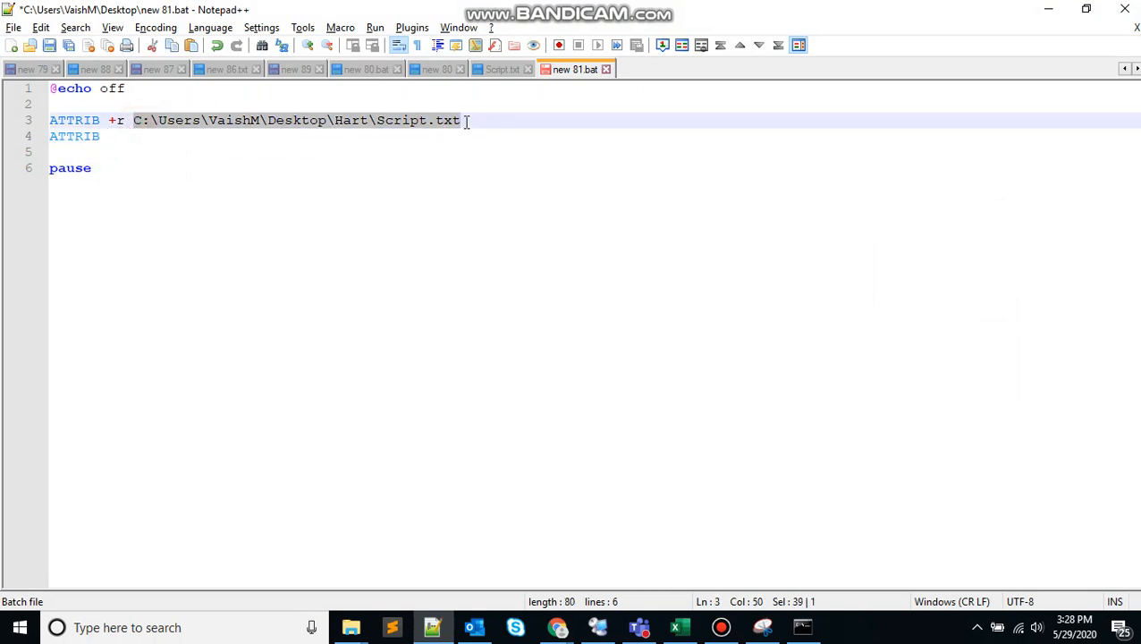
{"action": "left_click", "coordinate": [146, 136]}
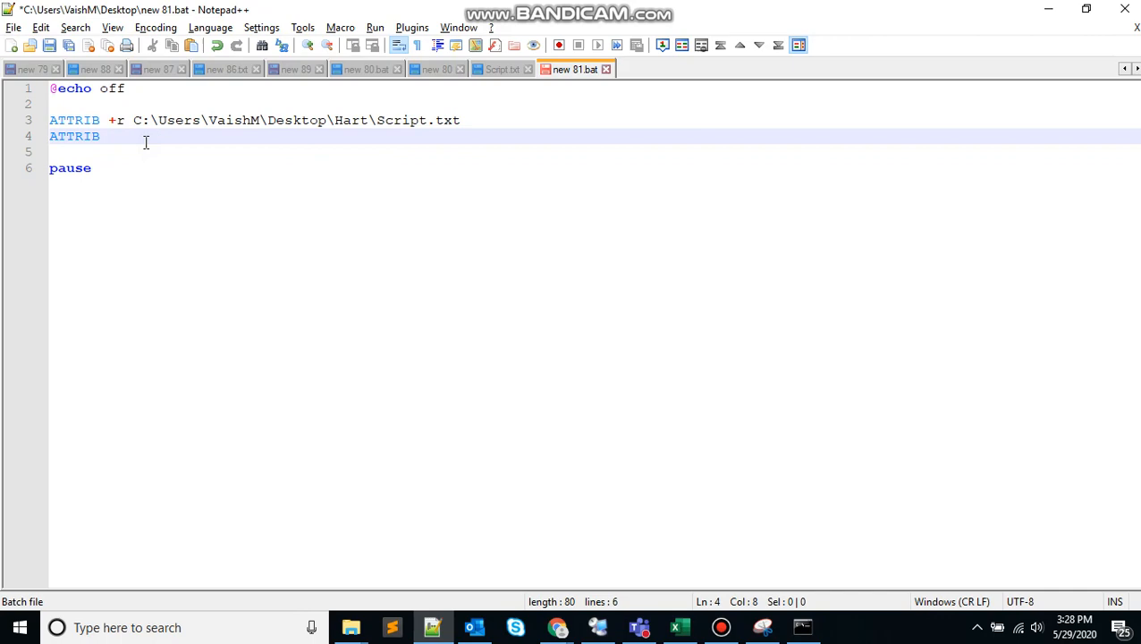
{"action": "type", "text": "C:\\Users\\VaishM\\Desktop\\Hart\\Script.txt"}
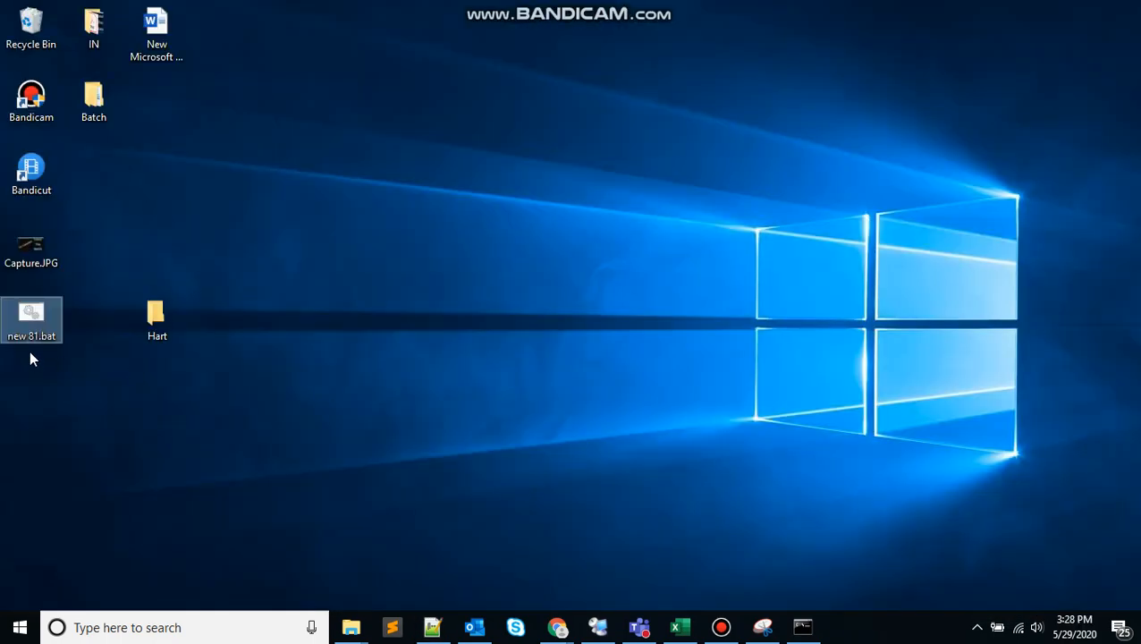
Check Script.txt in the Hart folder, then run new 81.bat to show attributes A and R
{"action": "double_click", "coordinate": [31, 313]}
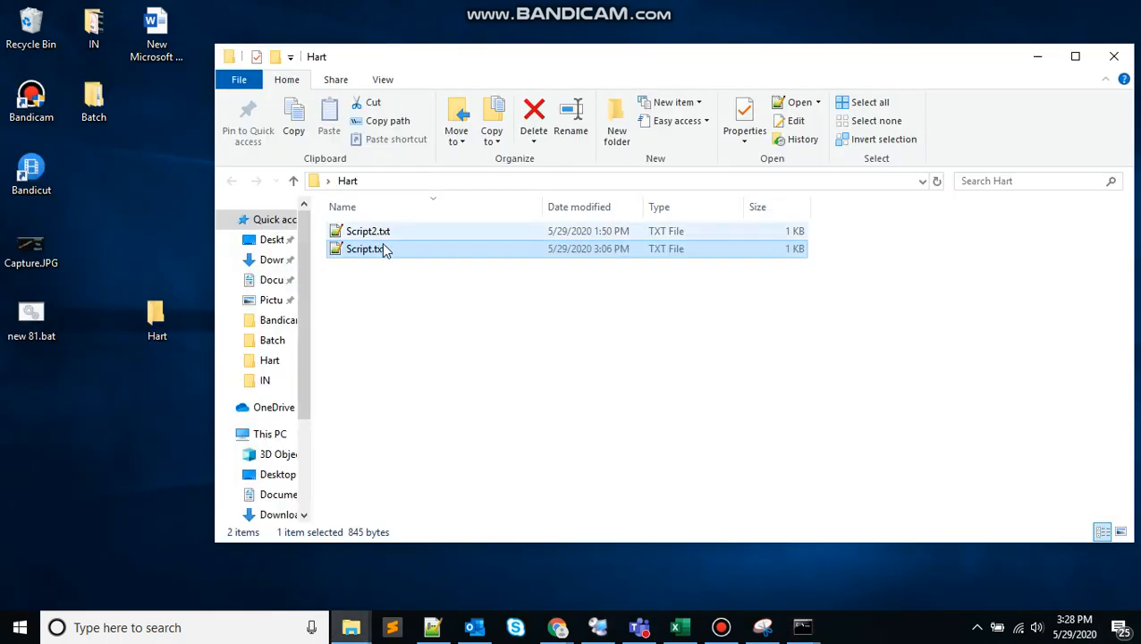
{"action": "double_click", "coordinate": [364, 248]}
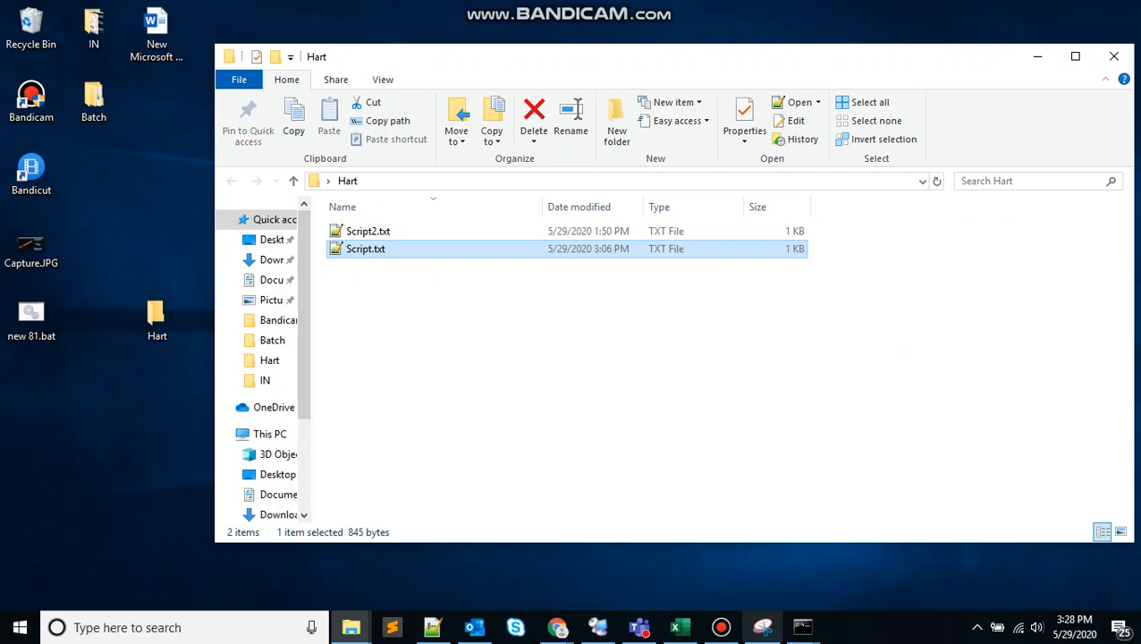
{"action": "double_click", "coordinate": [366, 248]}
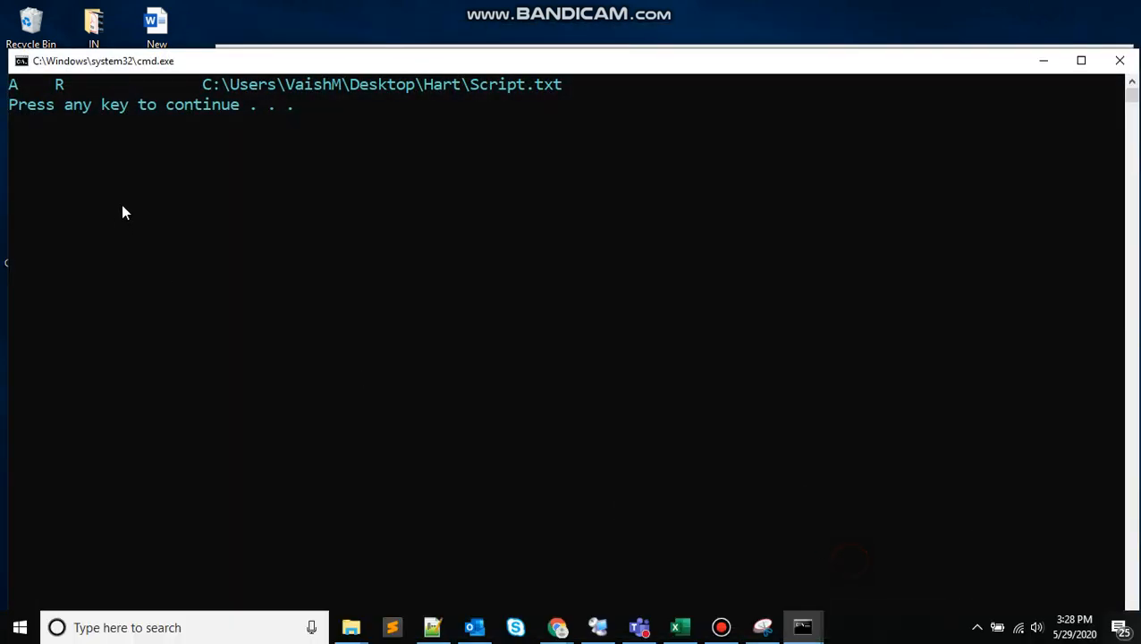
{"action": "mouse_move", "coordinate": [589, 374]}
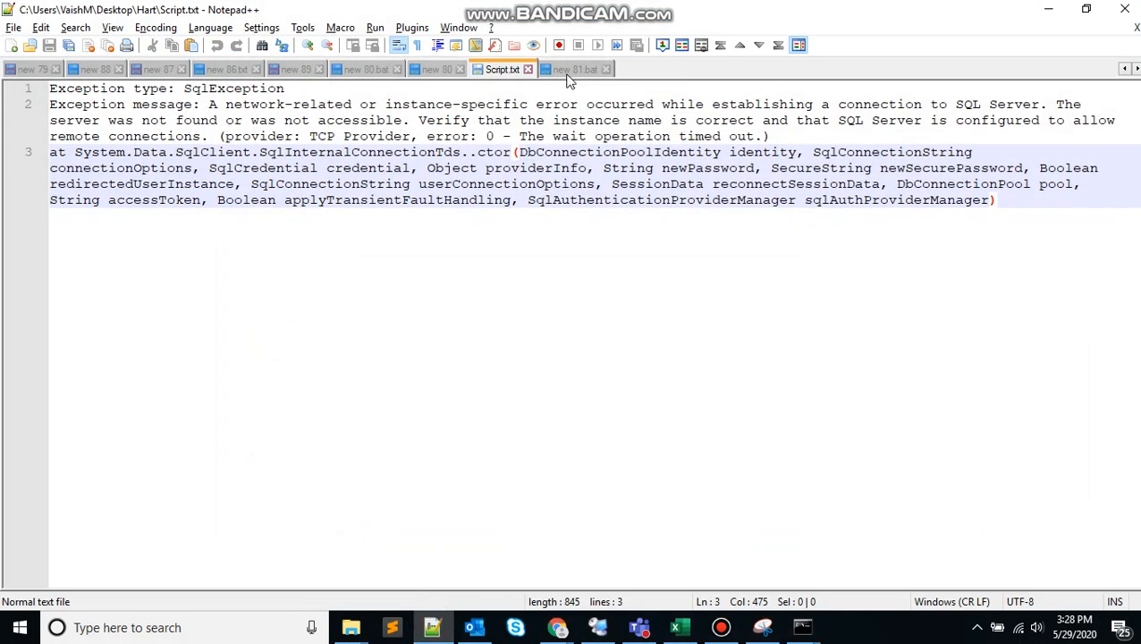
Switch back to the new 81.bat tab in Notepad++
{"action": "left_click", "coordinate": [576, 69]}
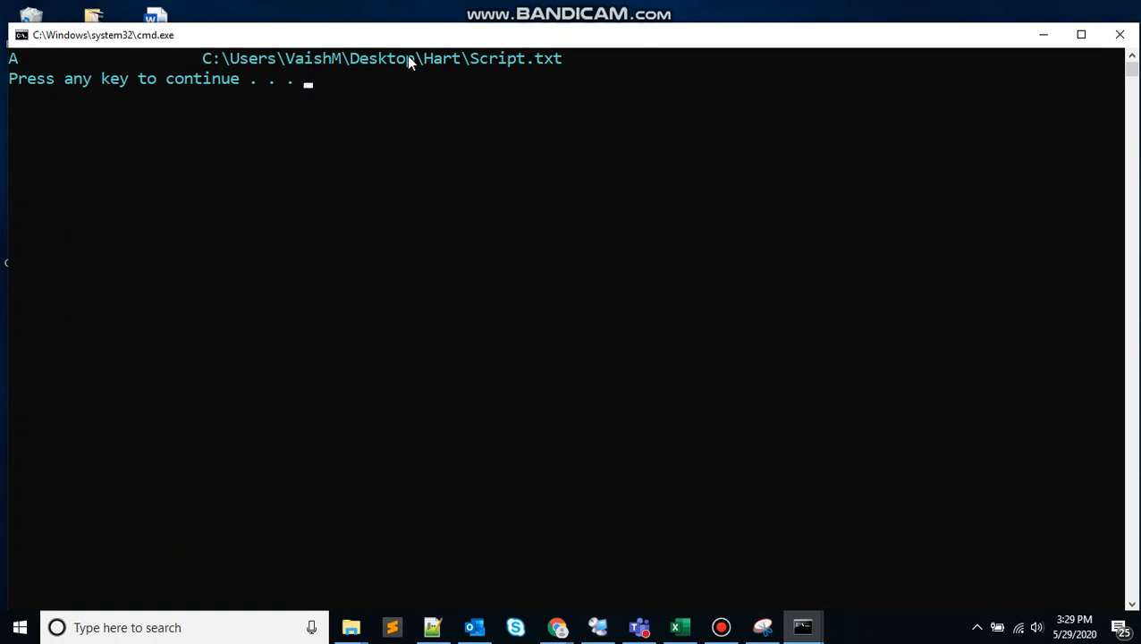
{"action": "mouse_move", "coordinate": [553, 97]}
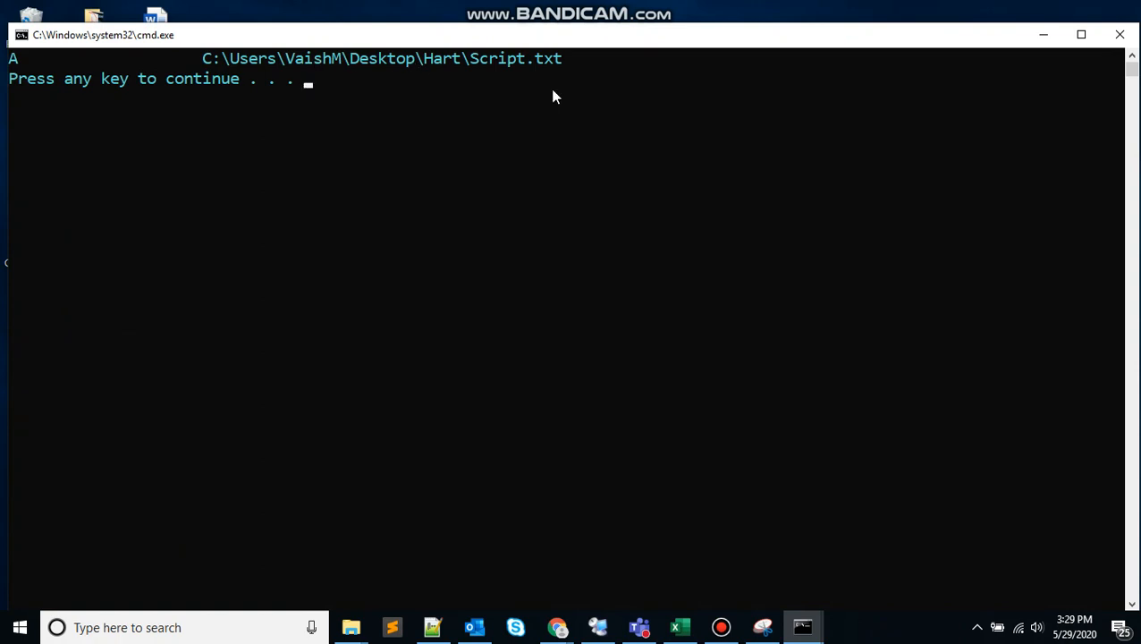